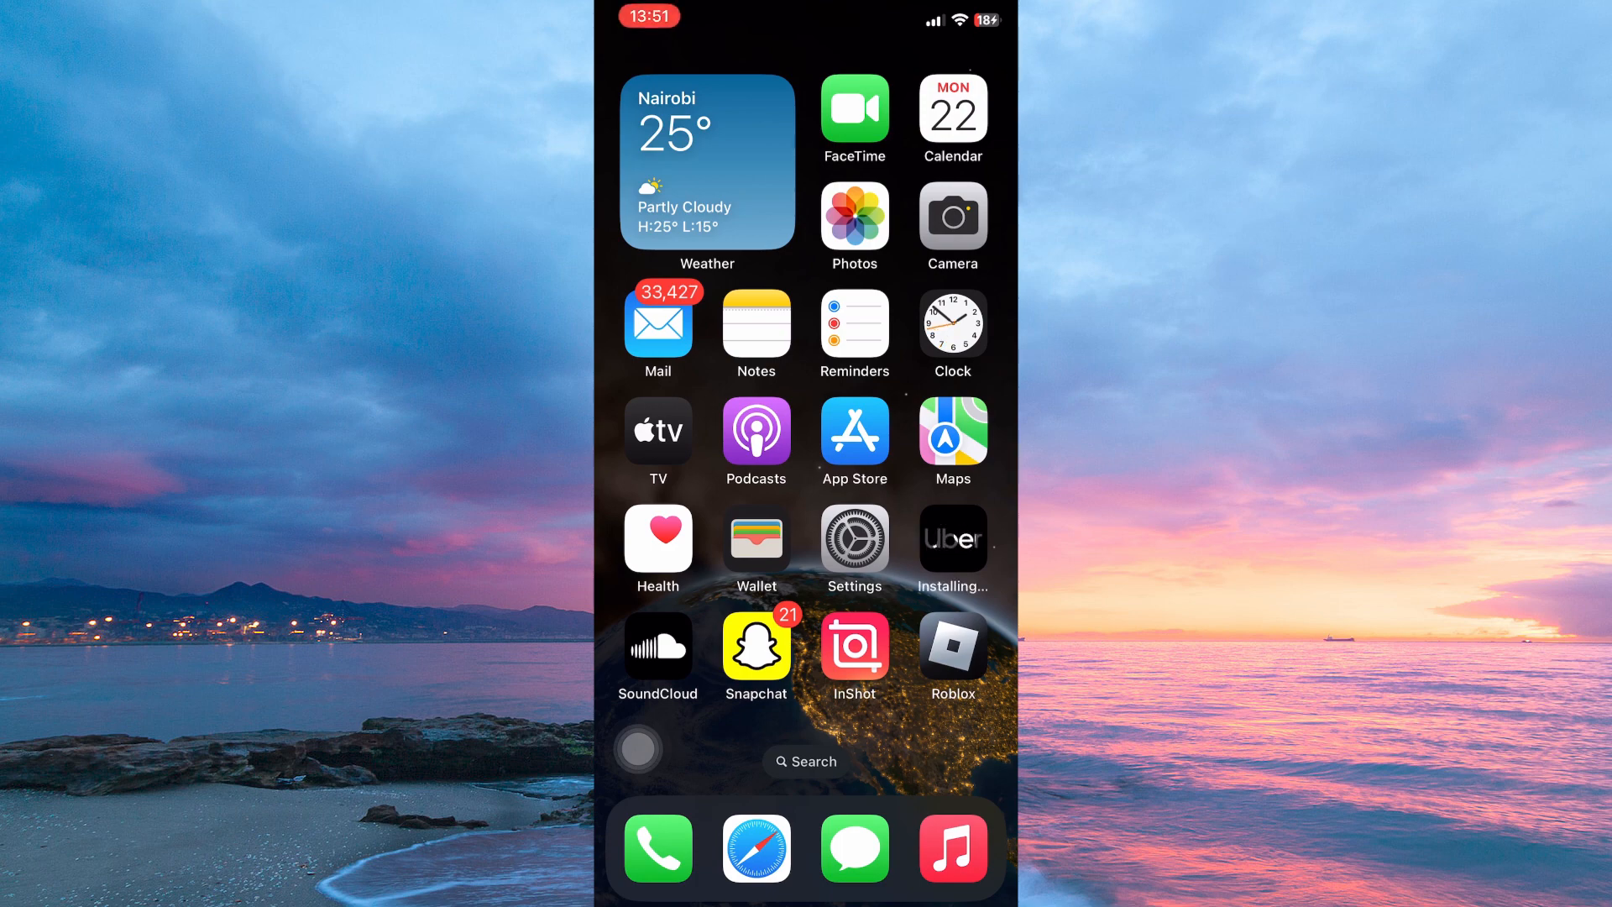
- Launch Settings from the home screen and scroll the list down to Privacy & Security
click(853, 538)
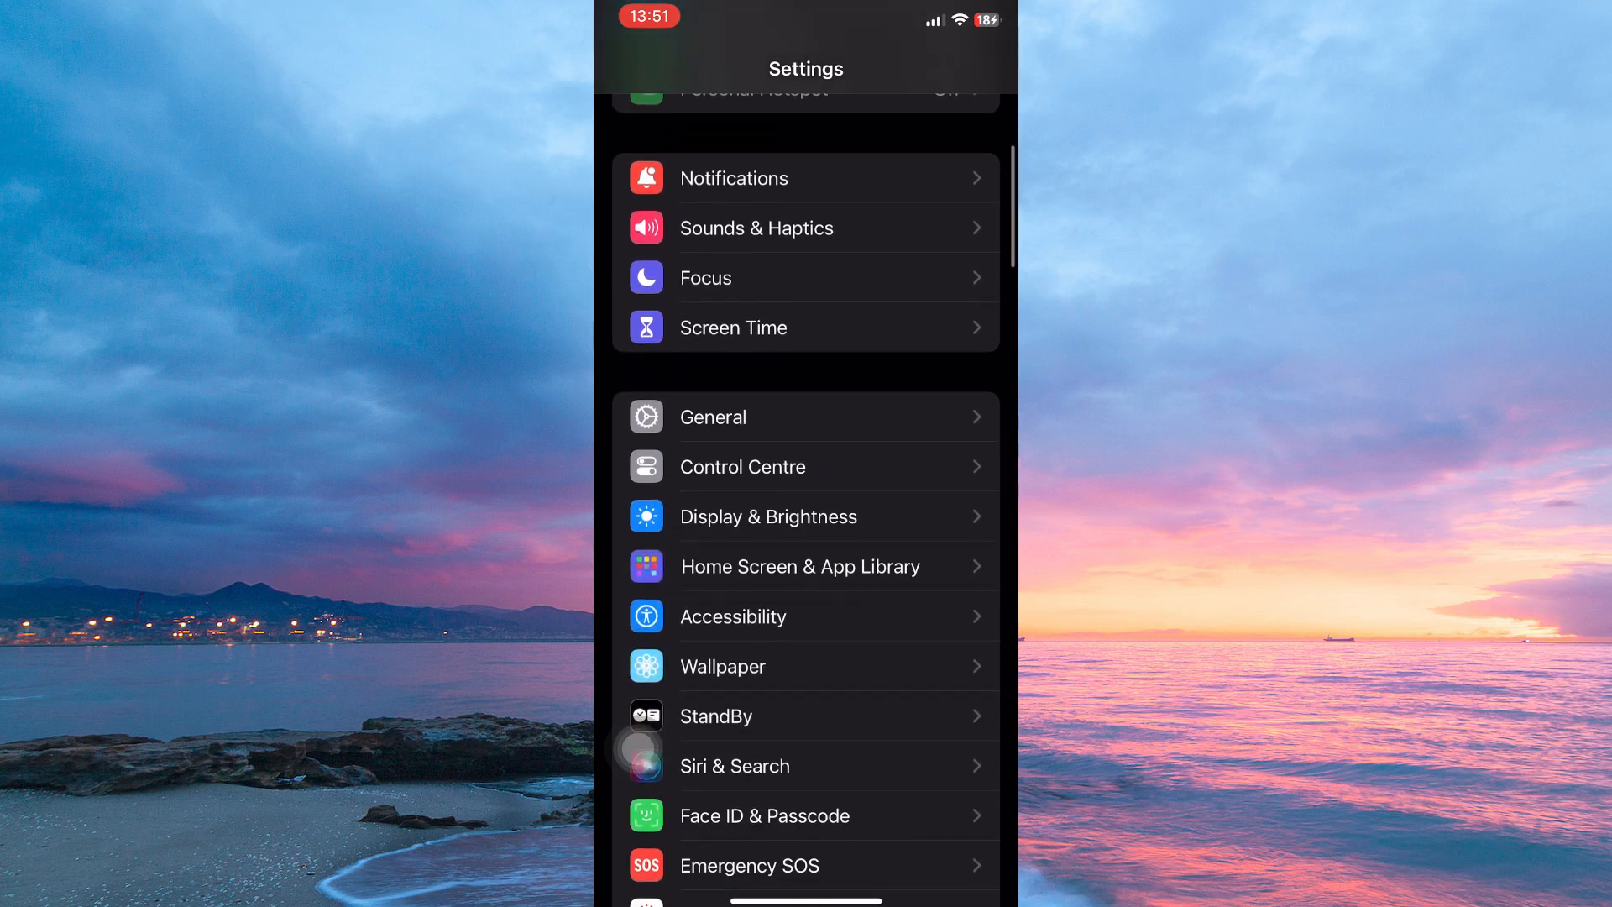
scroll(down, 3)
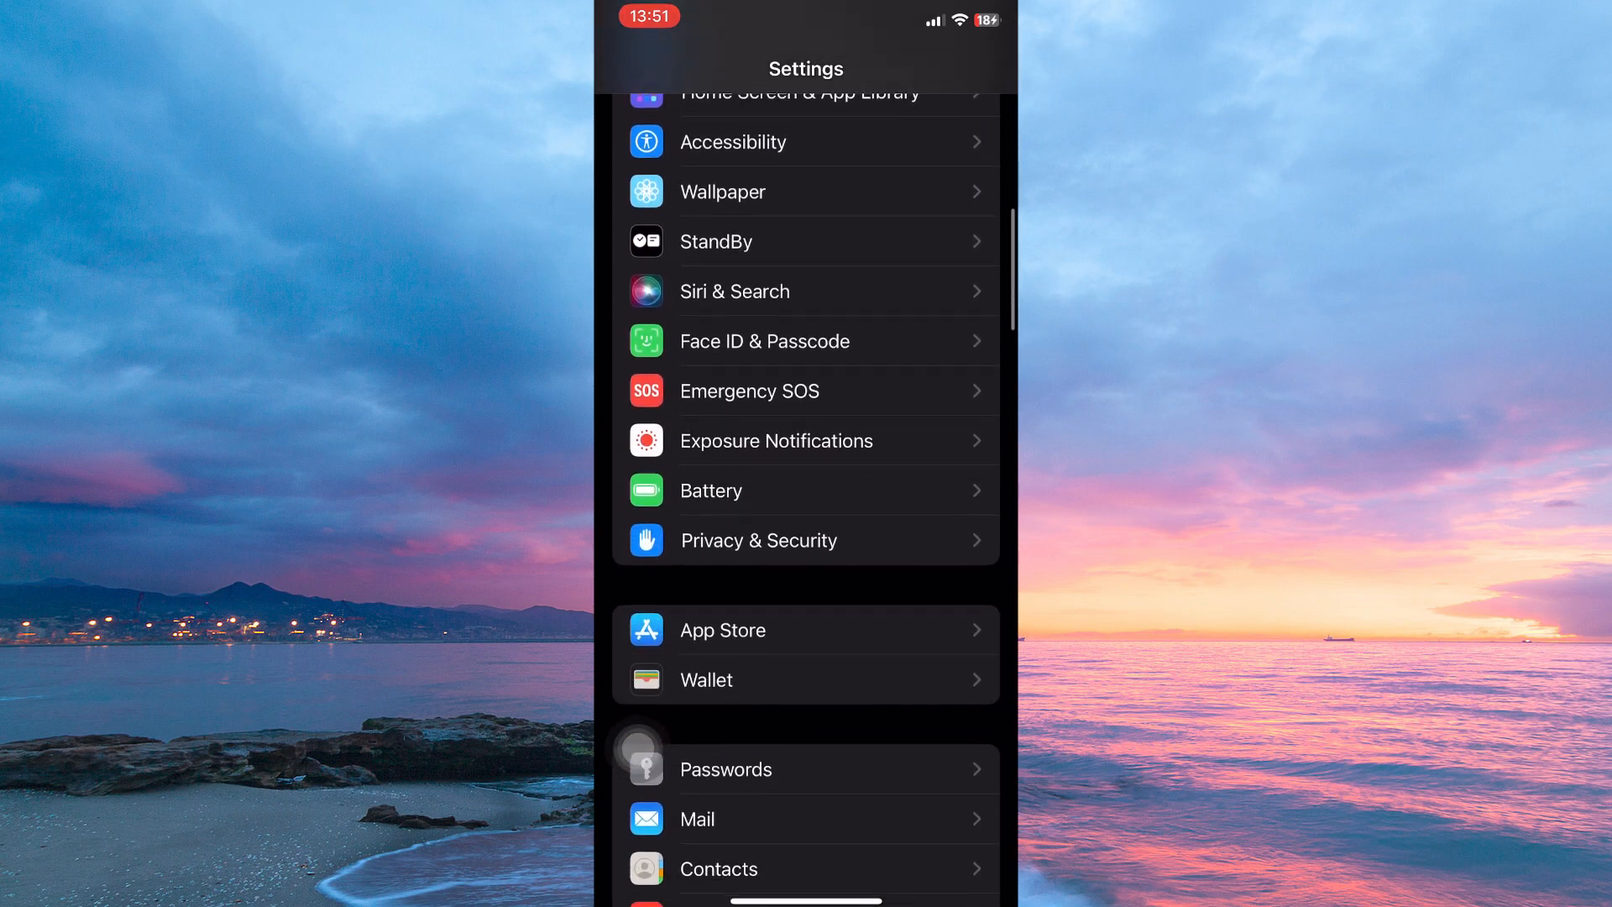
- Enter the Privacy & Security page, where Location Services shows On
click(757, 539)
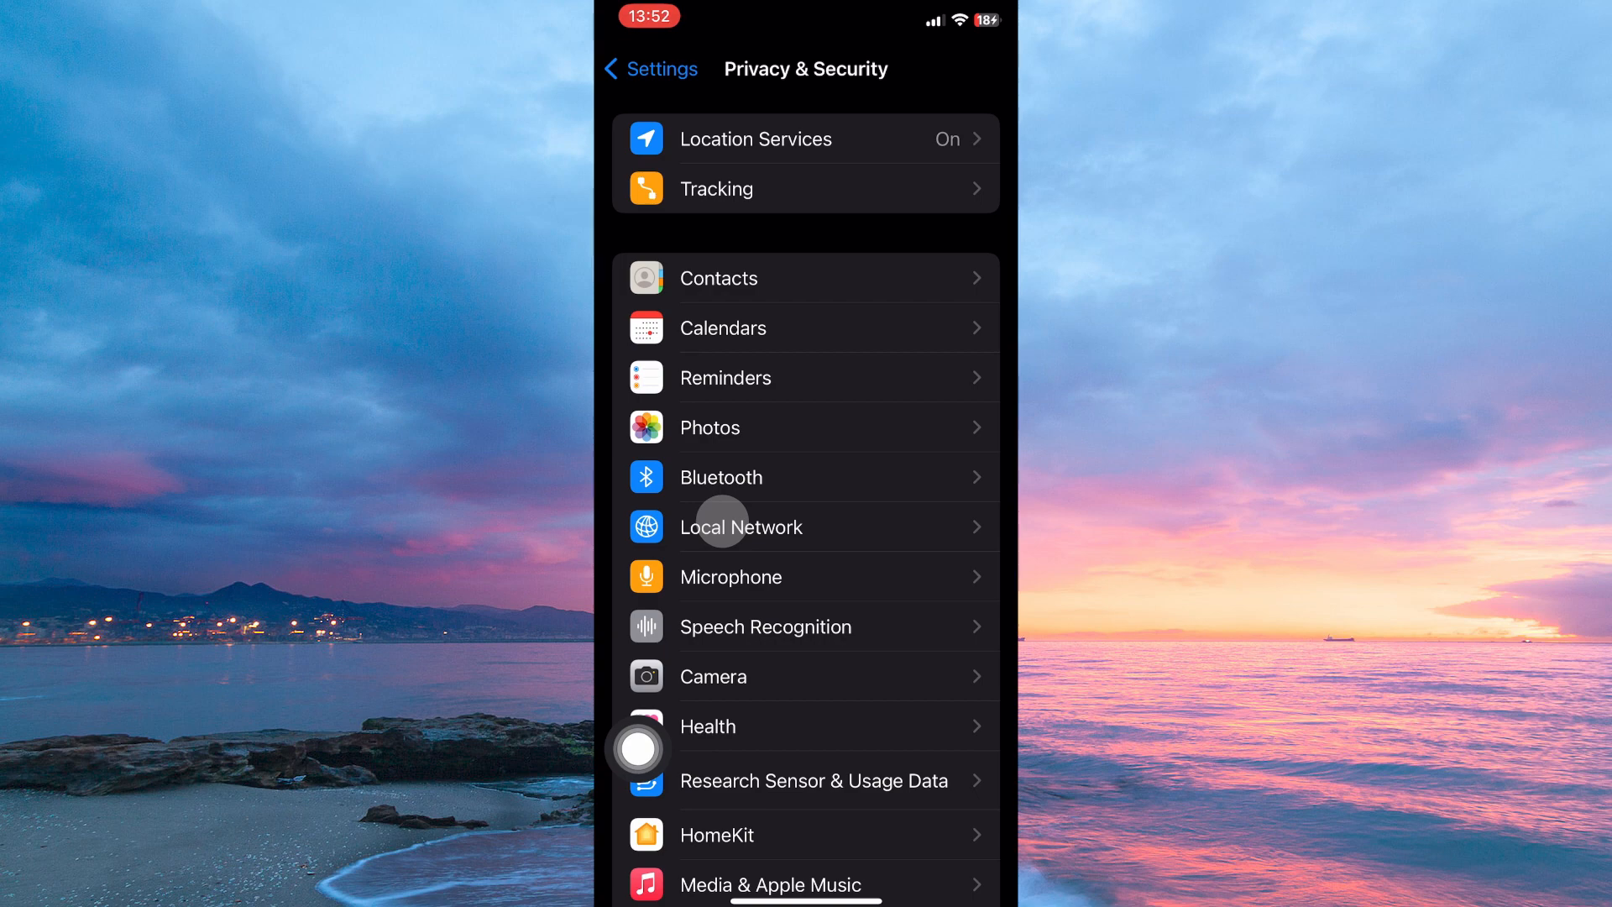
- Go into Location Services, still on, with per-app permissions listed
click(754, 140)
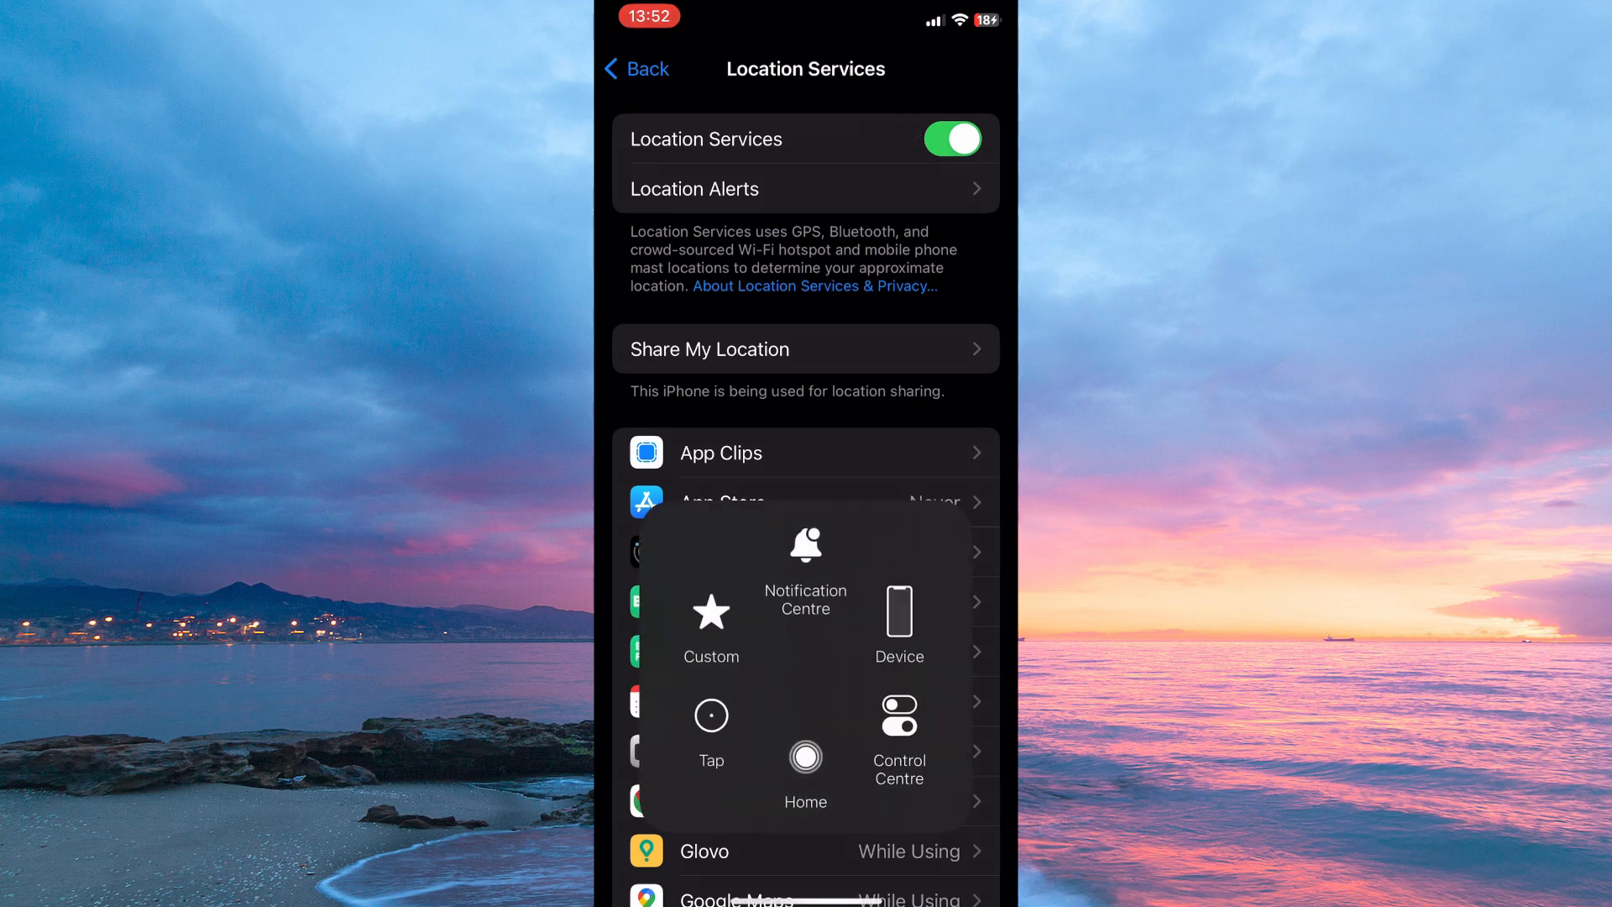
- Switch the Location Services toggle off and confirm Turn Off for all apps
click(950, 139)
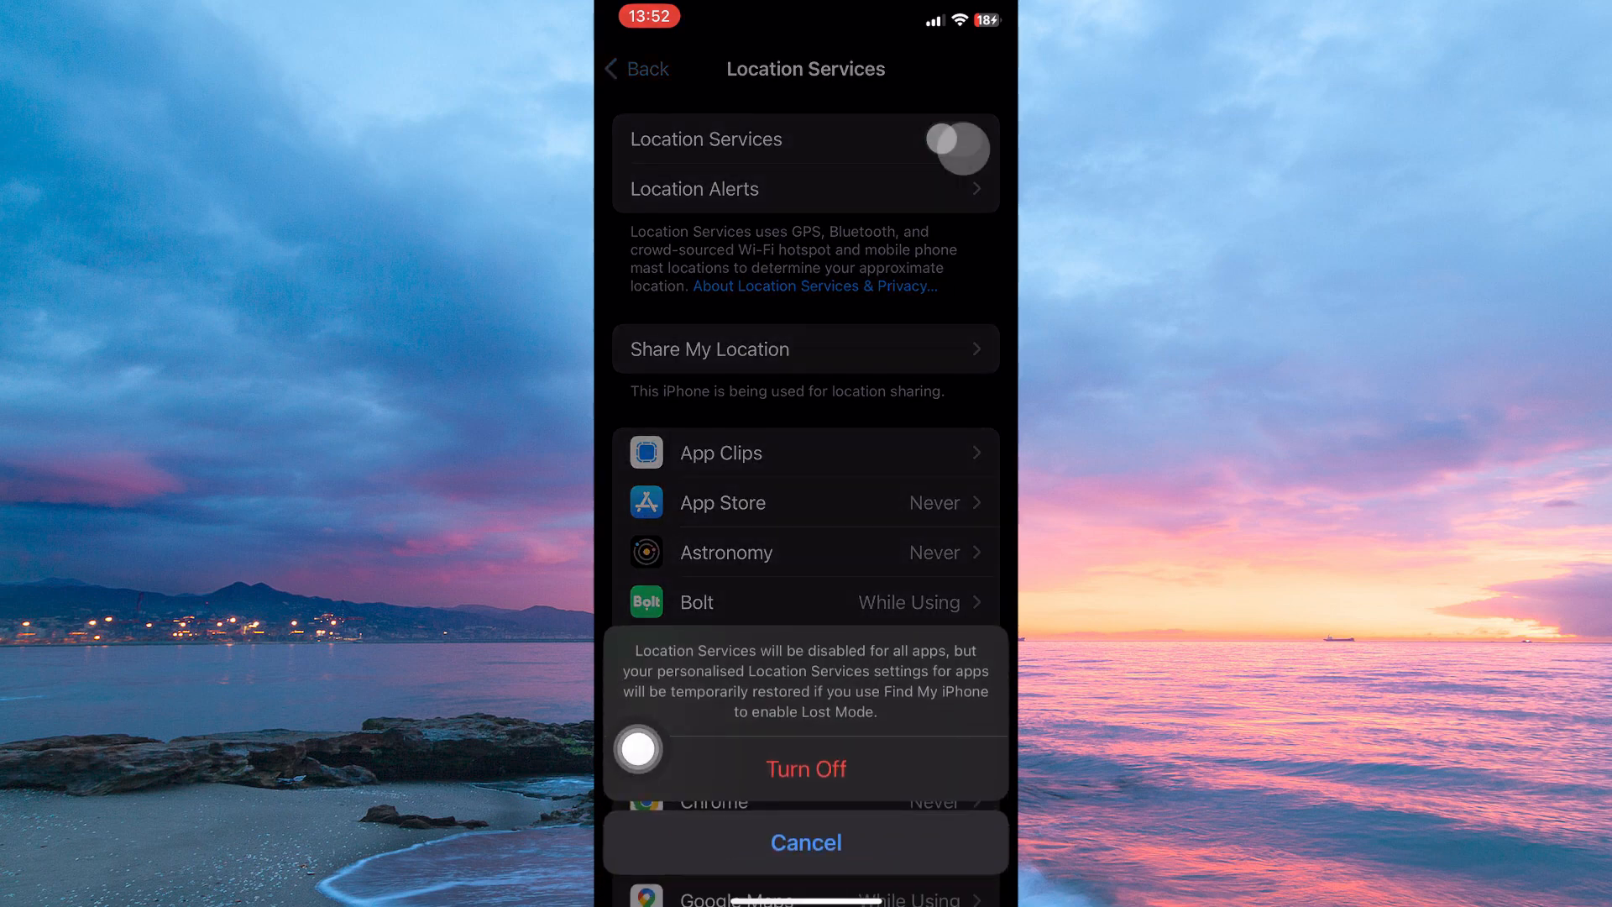
click(804, 767)
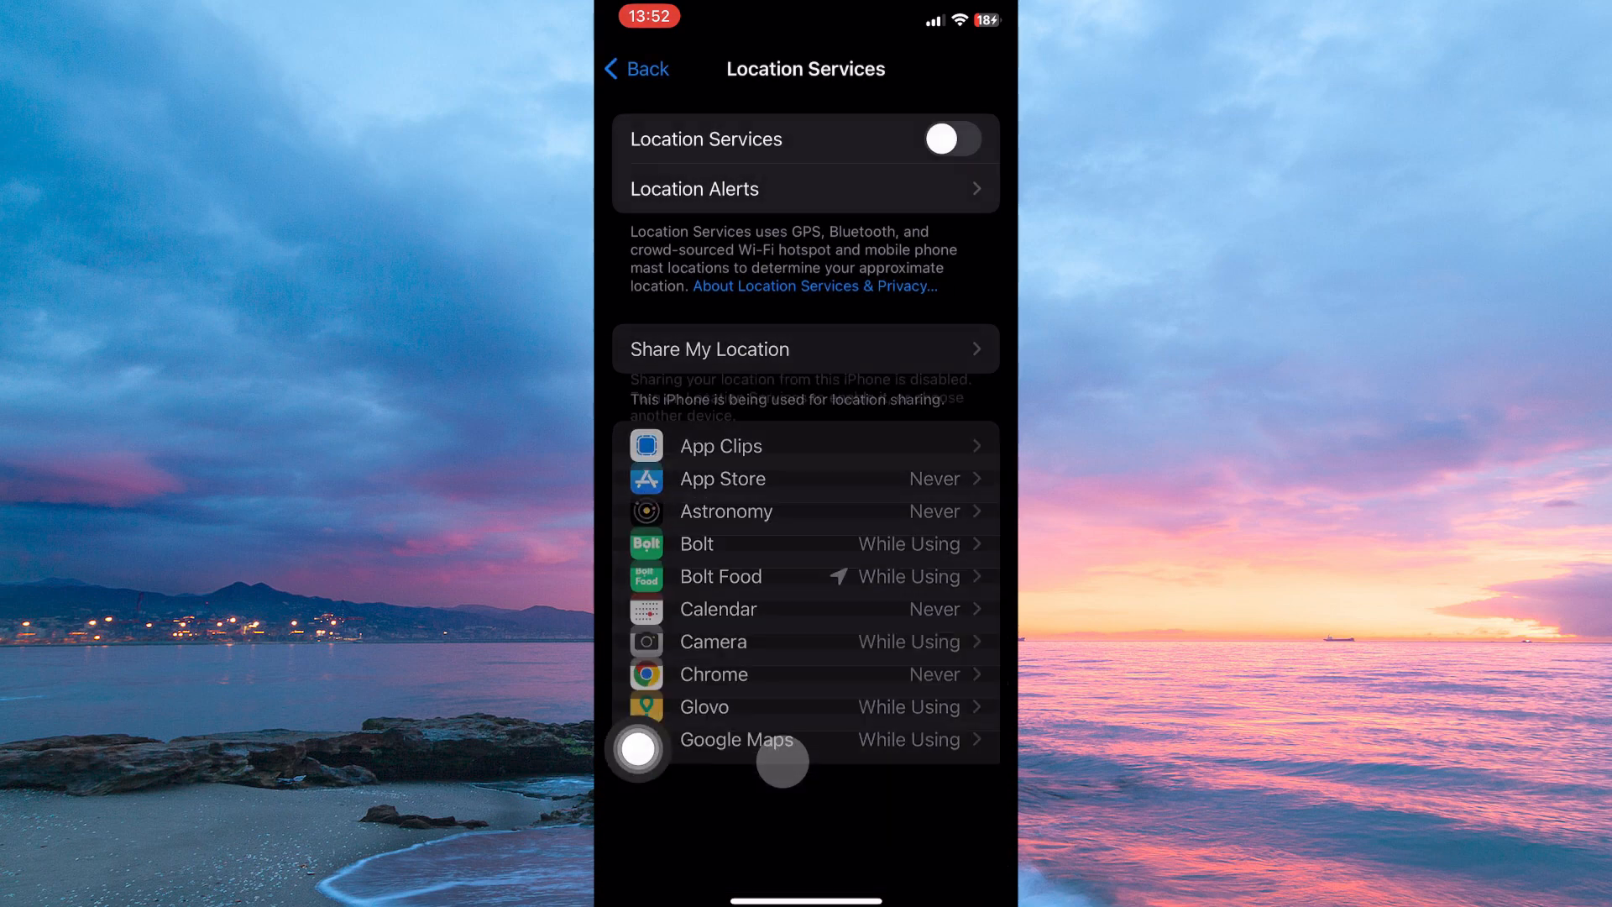